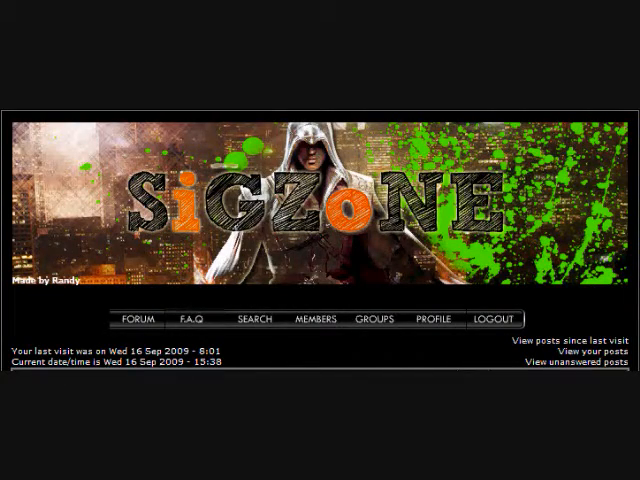
pyautogui.scroll(-3)
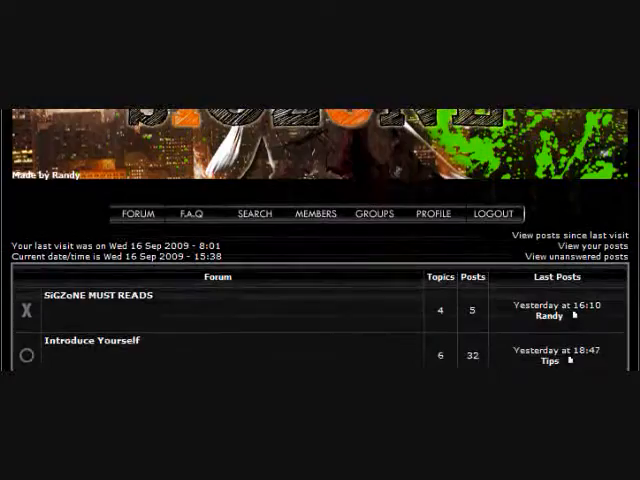
pyautogui.scroll(-3)
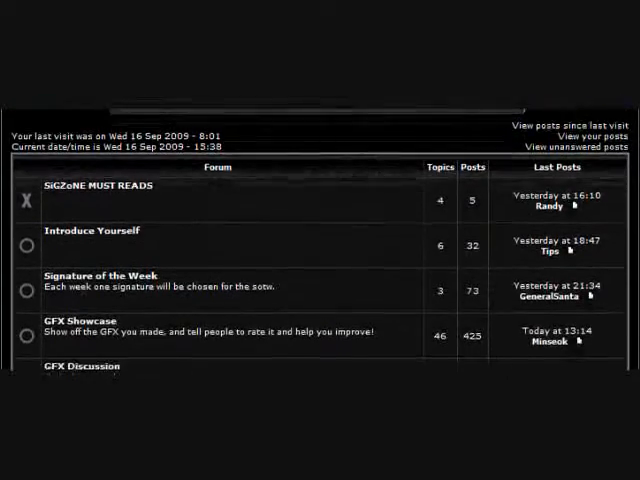
pyautogui.scroll(-3)
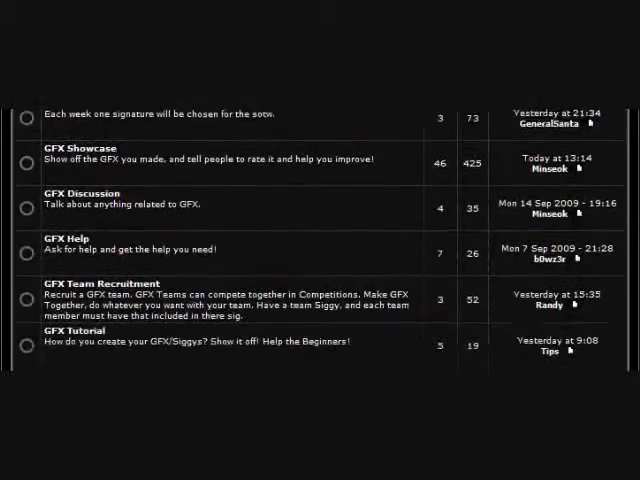
pyautogui.scroll(-3)
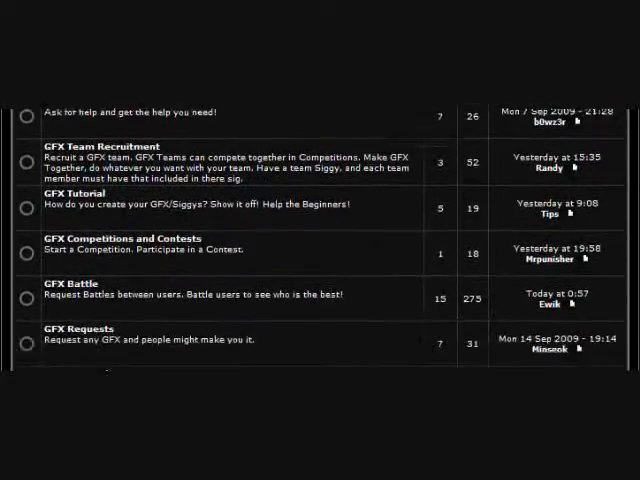
pyautogui.scroll(-3)
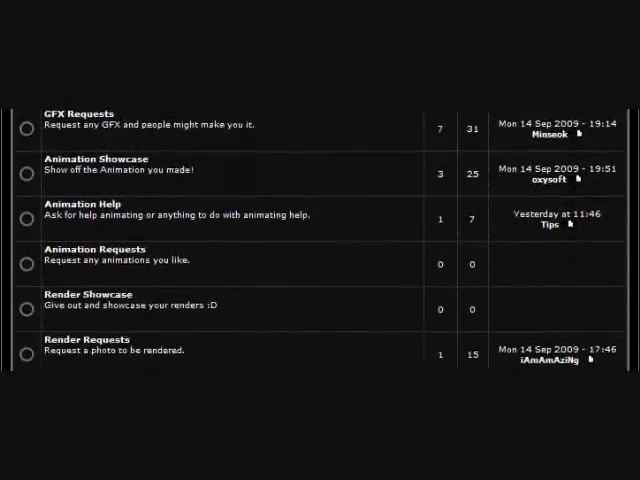
pyautogui.scroll(-3)
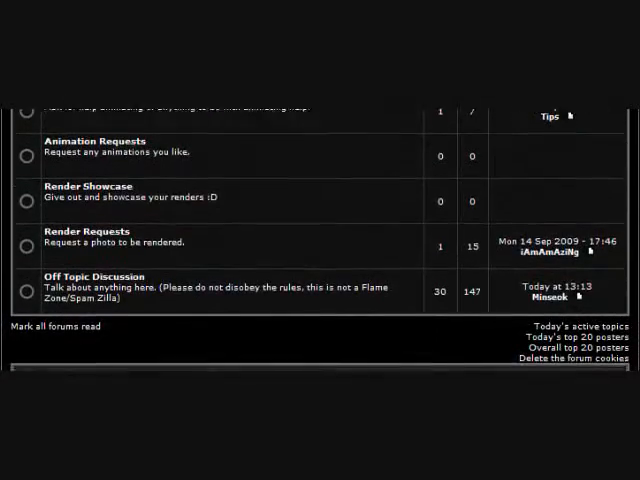
pyautogui.scroll(-3)
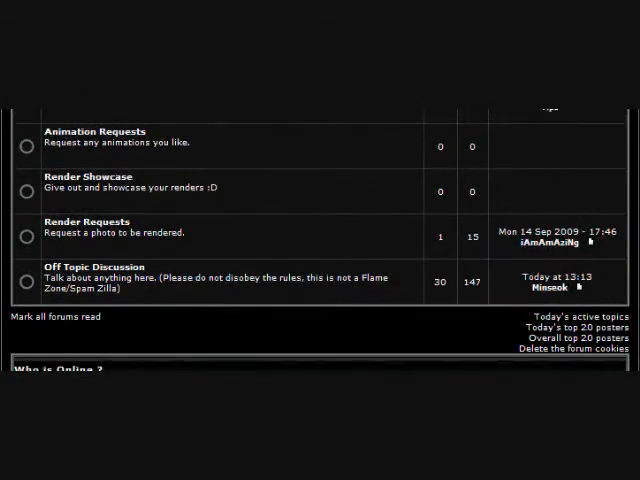
pyautogui.scroll(3)
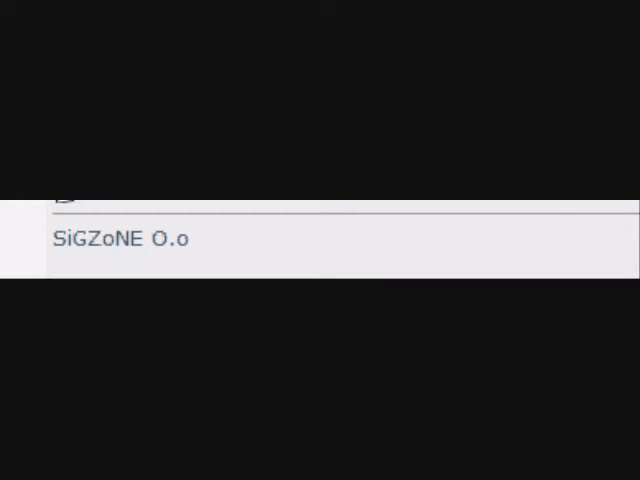
pyautogui.write('sorry im kinda dumb :P im gonna go check it out :)')
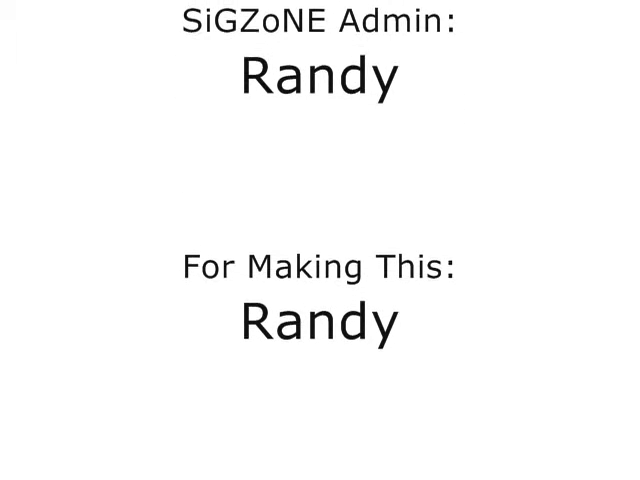
pyautogui.scroll(-3)
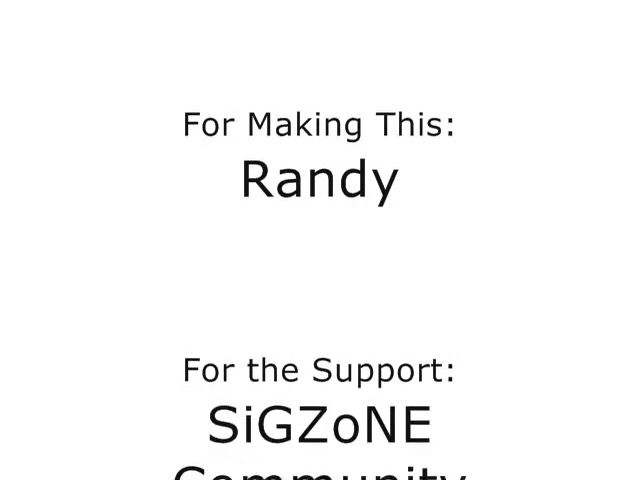
pyautogui.scroll(-3)
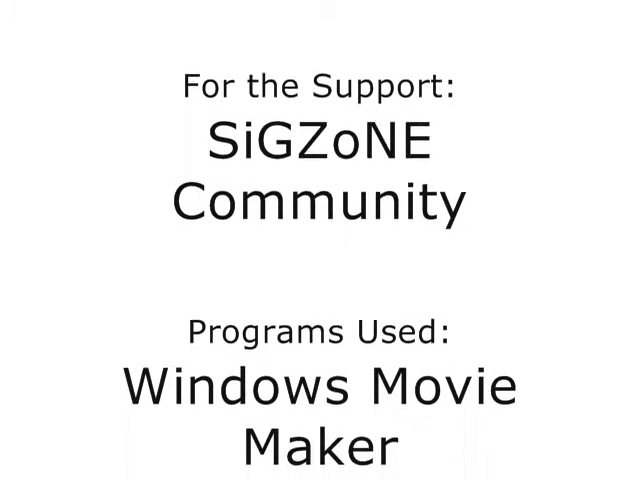
pyautogui.scroll(-3)
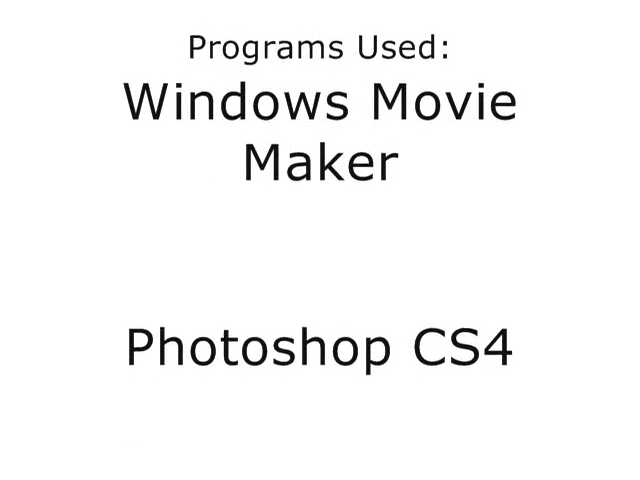
pyautogui.scroll(-3)
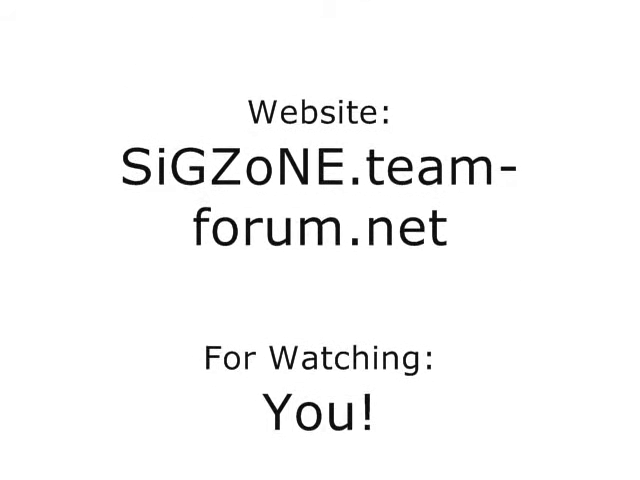
pyautogui.scroll(-3)
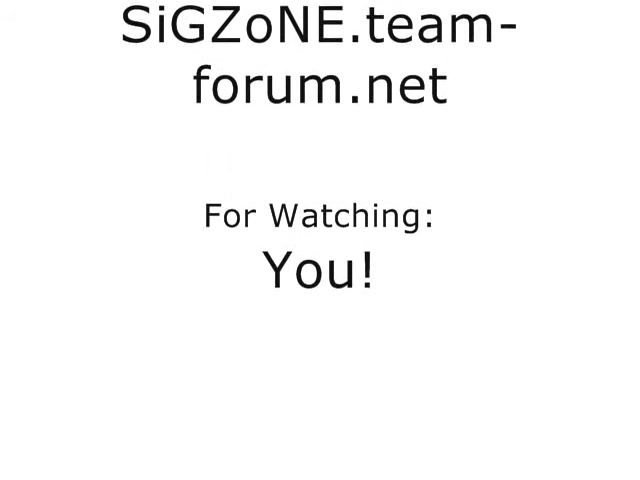